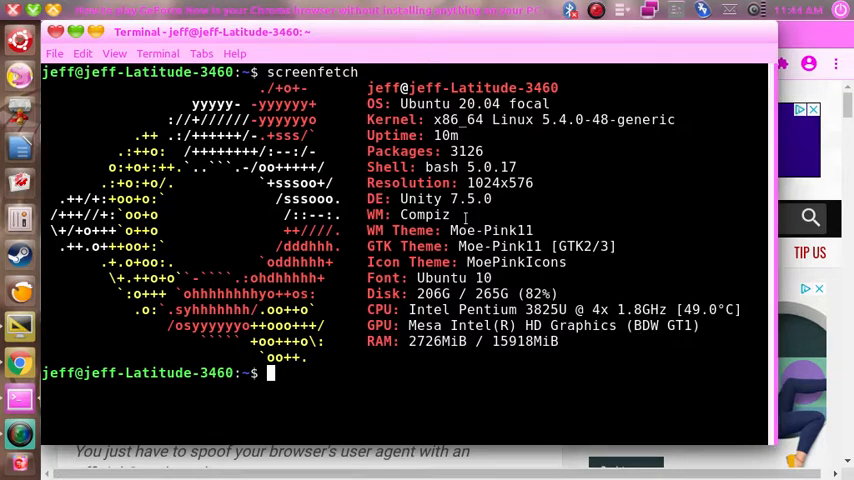
pyautogui.moveTo(464, 405)
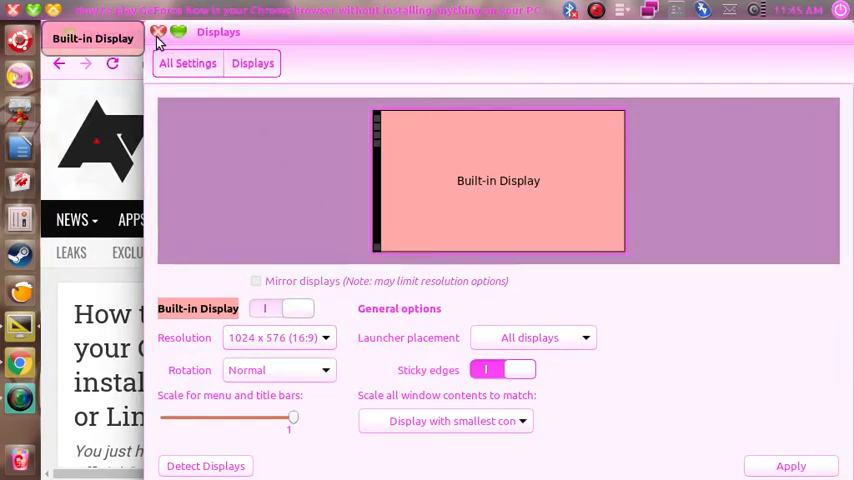
# Close the Displays settings window to return to Chrome
pyautogui.click(158, 31)
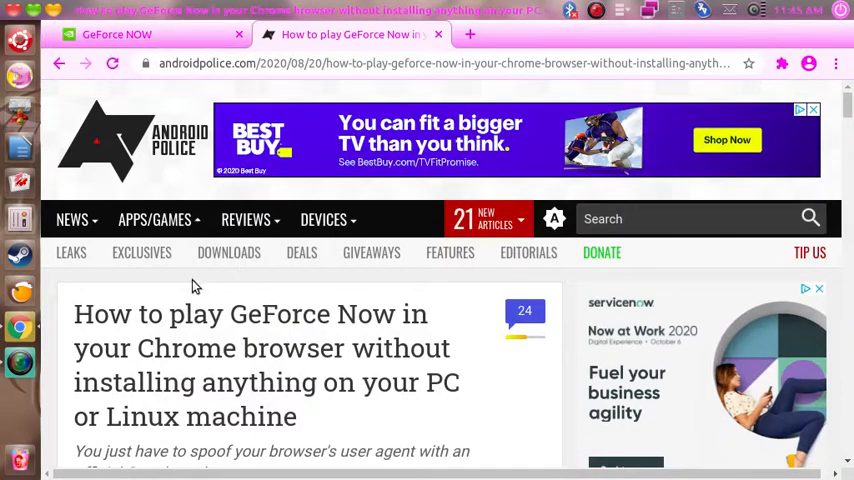
pyautogui.moveTo(15, 335)
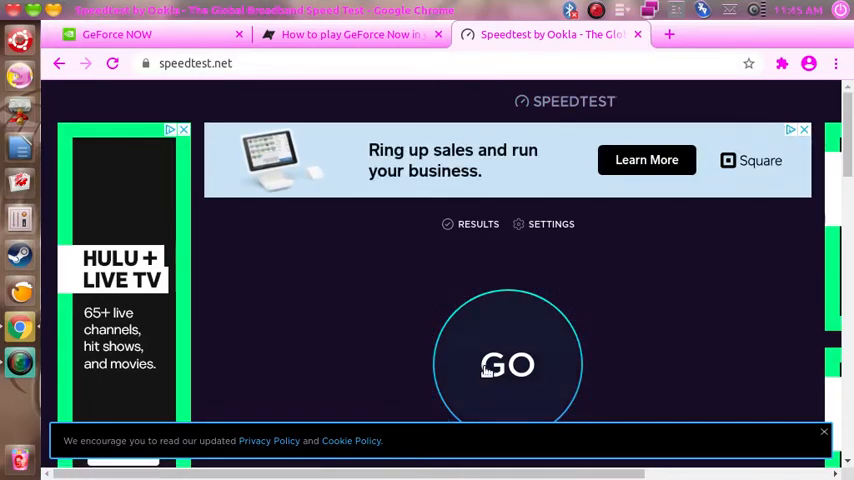
# Run a speed test on speedtest.net, getting 19 ms ping, 8.11/2.03 Mbps
pyautogui.click(508, 364)
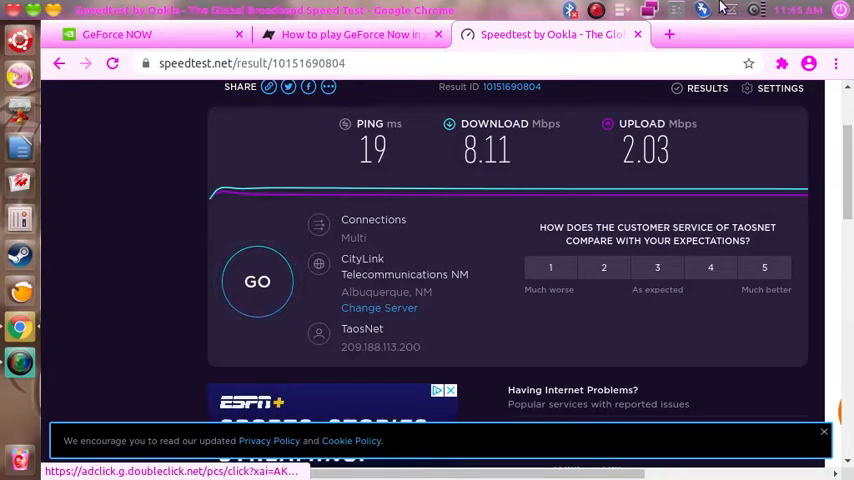
pyautogui.moveTo(463, 110)
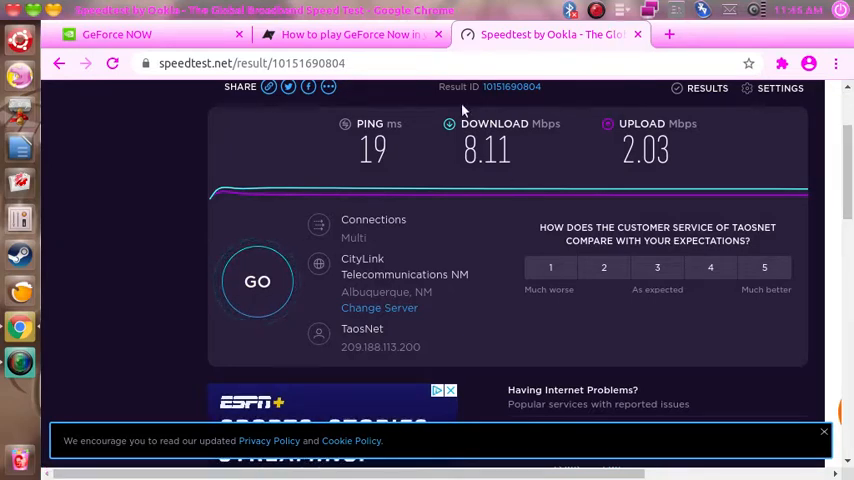
pyautogui.moveTo(492, 235)
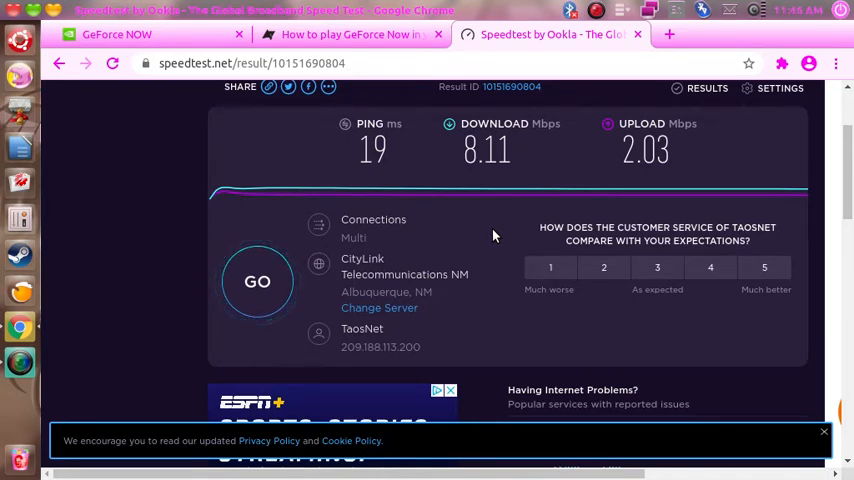
pyautogui.moveTo(497, 184)
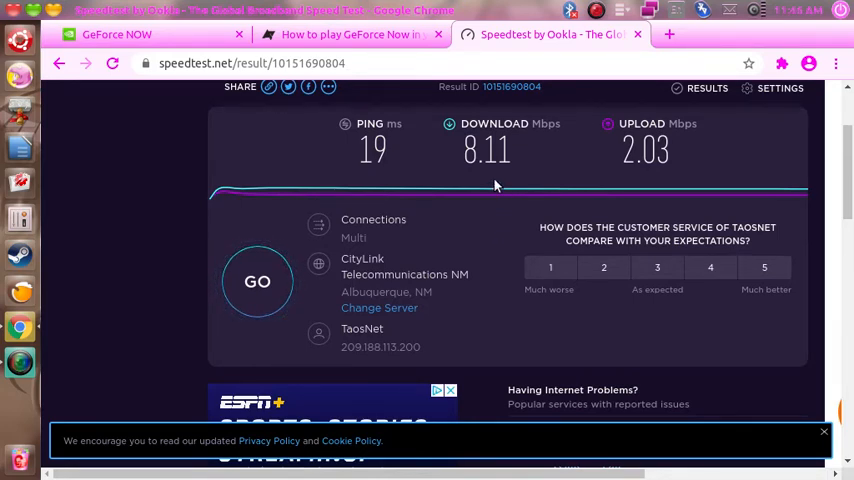
pyautogui.moveTo(489, 221)
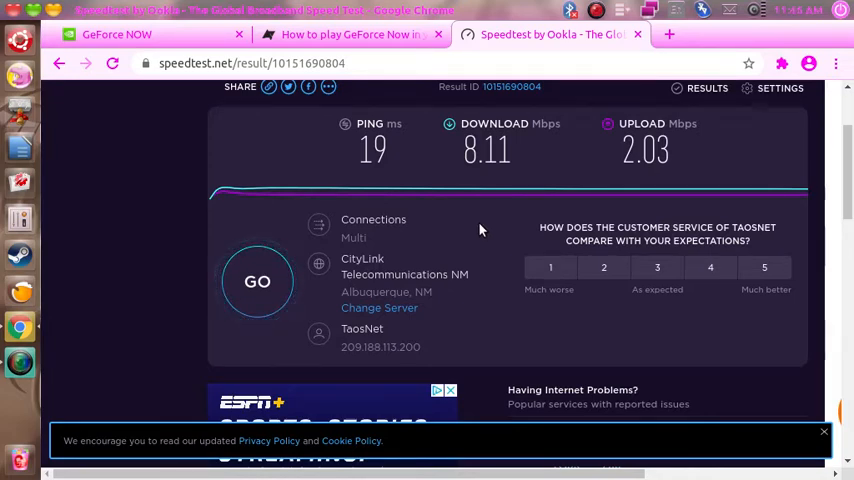
pyautogui.moveTo(458, 233)
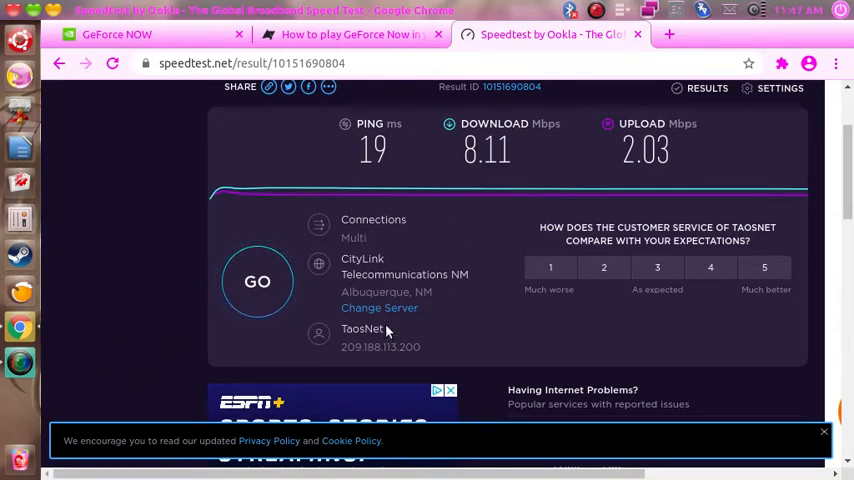
pyautogui.moveTo(479, 230)
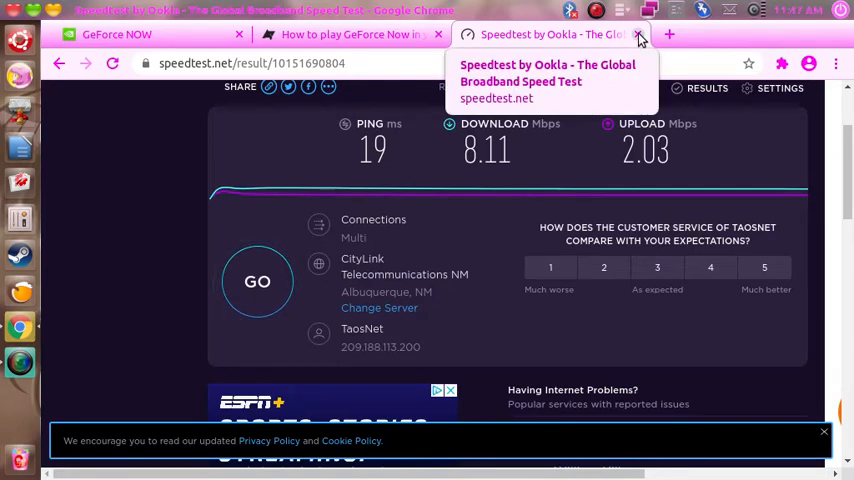
# Close the Speedtest tab and read down to the User-Agent Switcher instructions
pyautogui.click(637, 34)
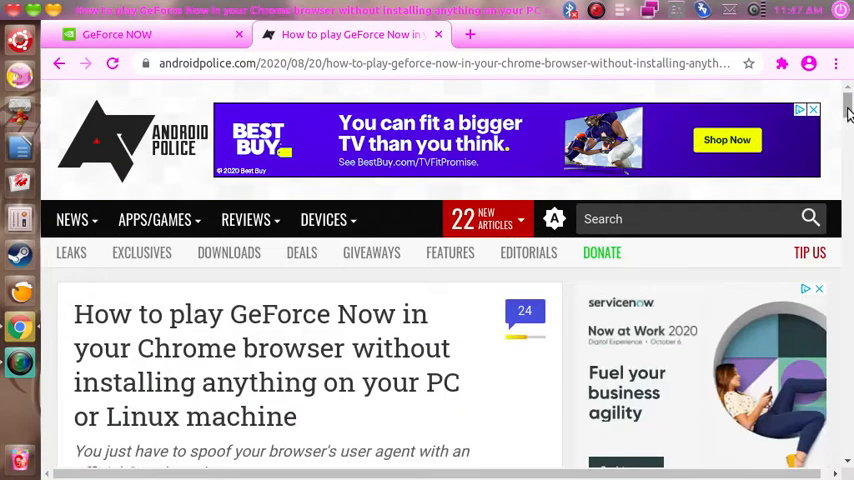
pyautogui.scroll(-3)
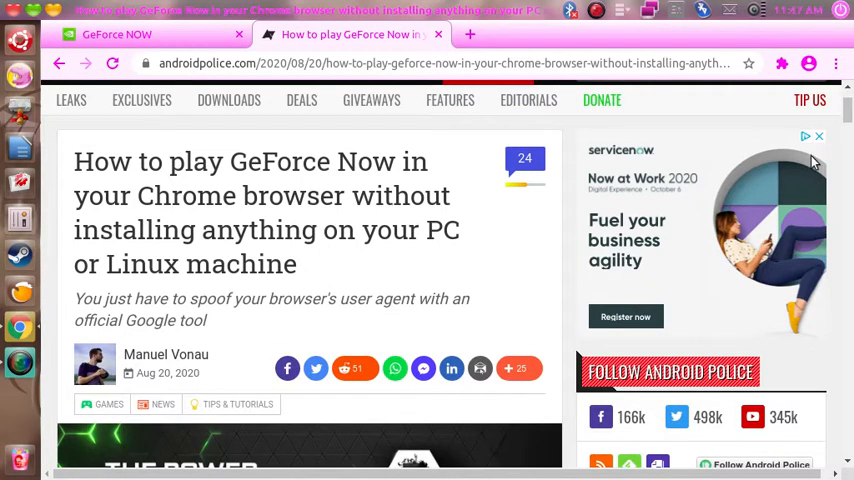
pyautogui.scroll(3)
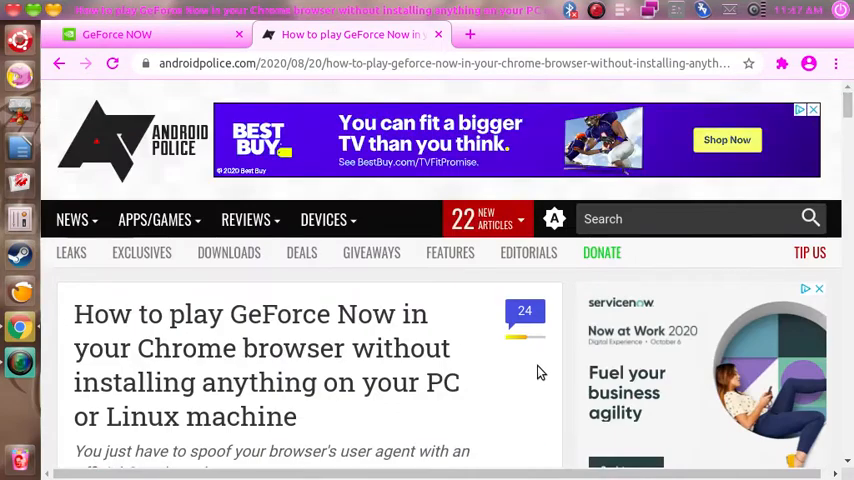
pyautogui.moveTo(360, 428)
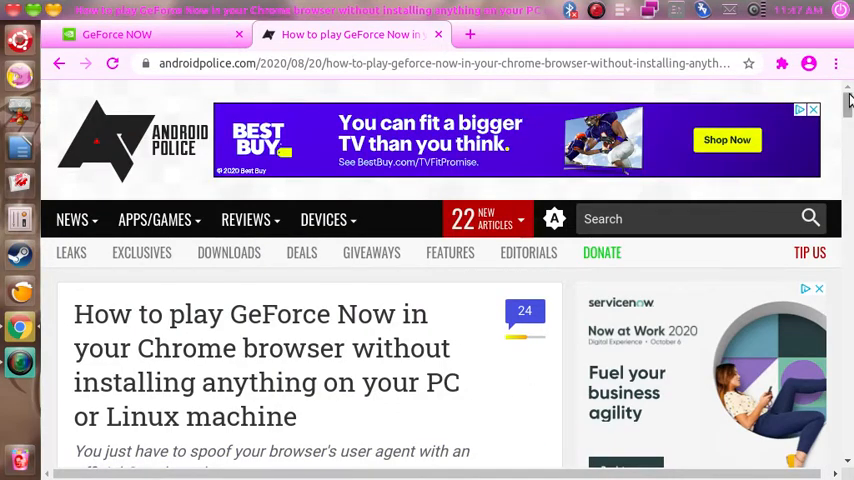
pyautogui.scroll(-3)
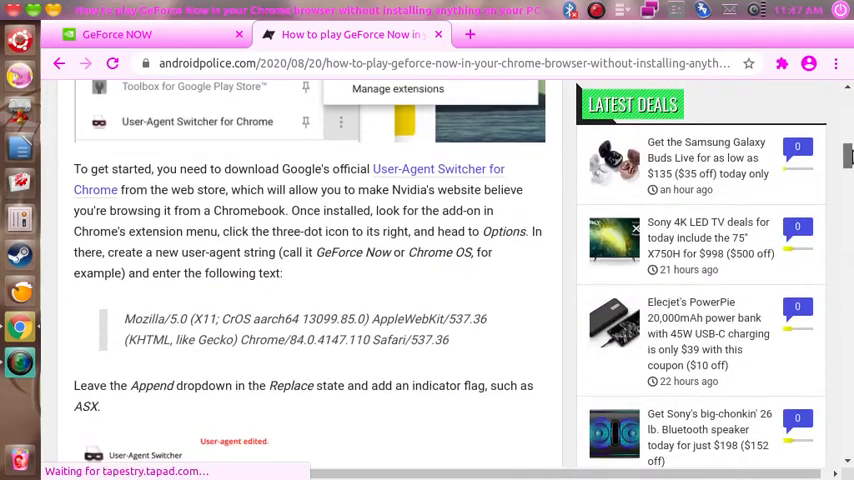
pyautogui.scroll(-3)
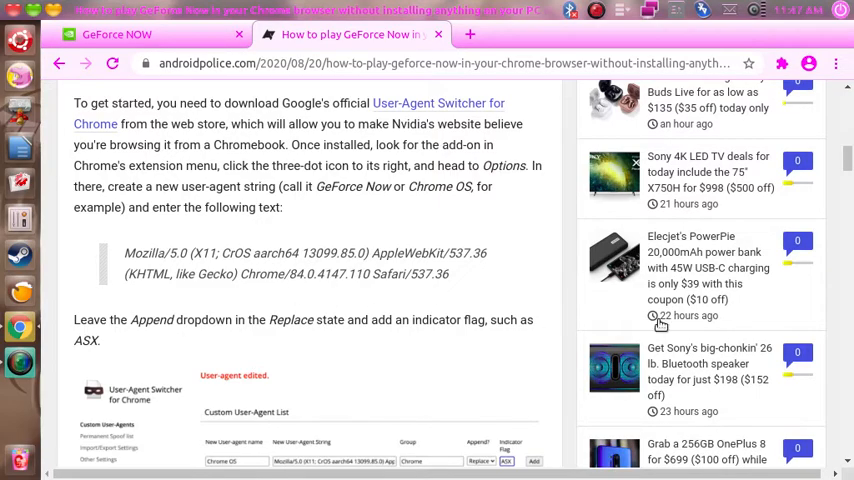
pyautogui.scroll(-3)
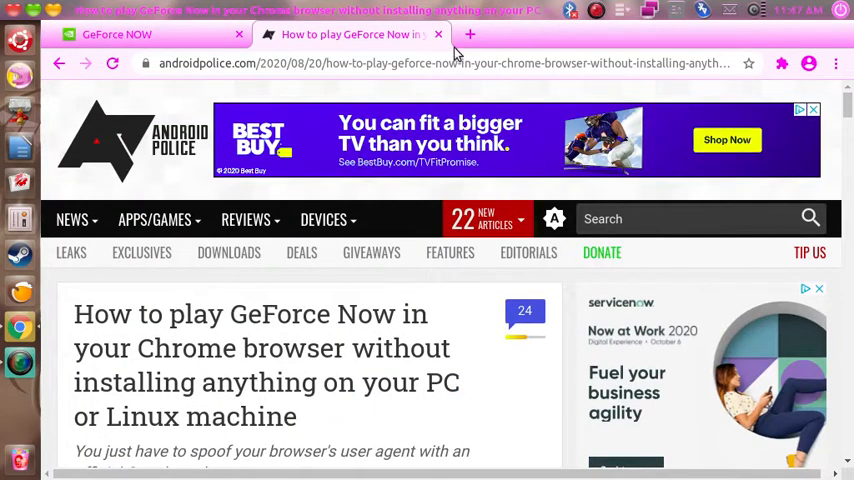
# Switch to the GeForce NOW tab and scroll to the My Library row
pyautogui.click(117, 34)
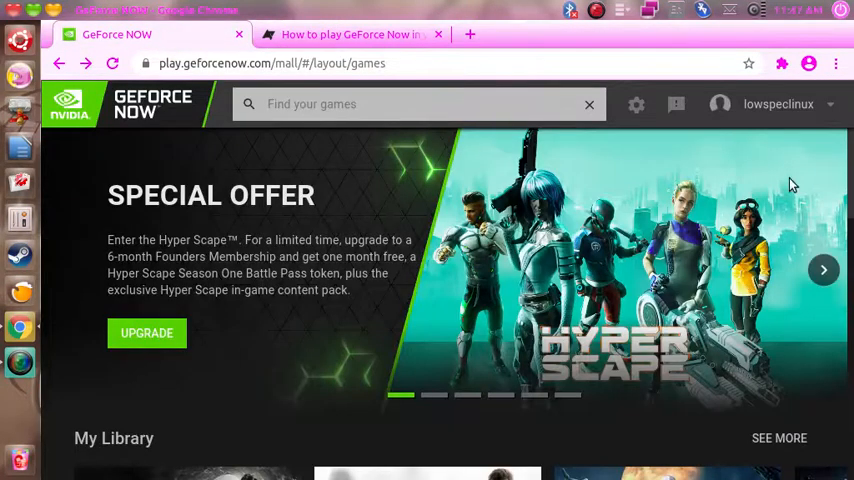
pyautogui.scroll(-3)
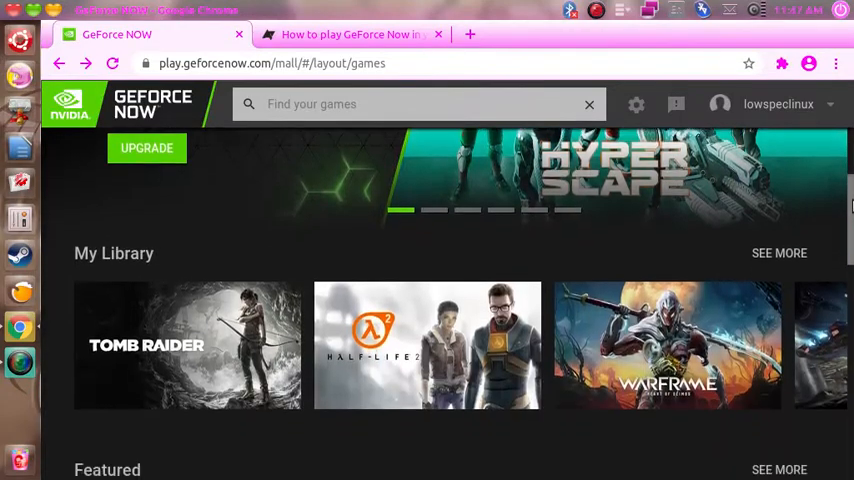
# Open SEE MORE on My Library and browse all 17 games
pyautogui.click(779, 253)
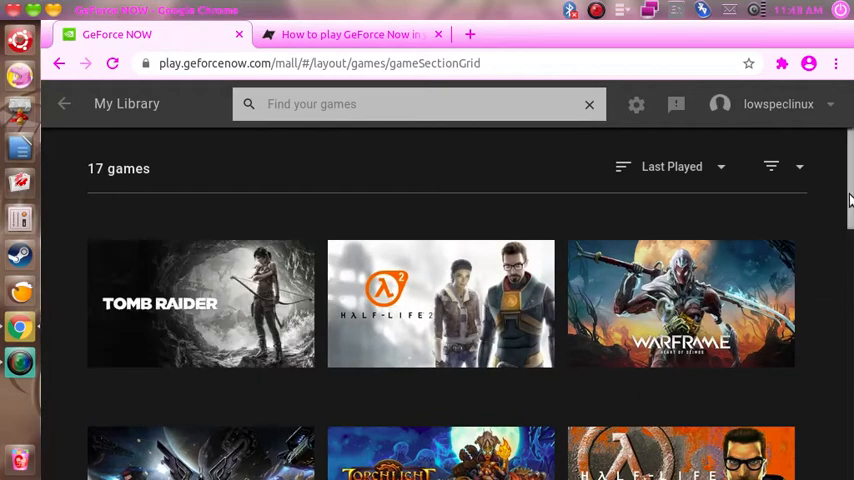
pyautogui.scroll(-3)
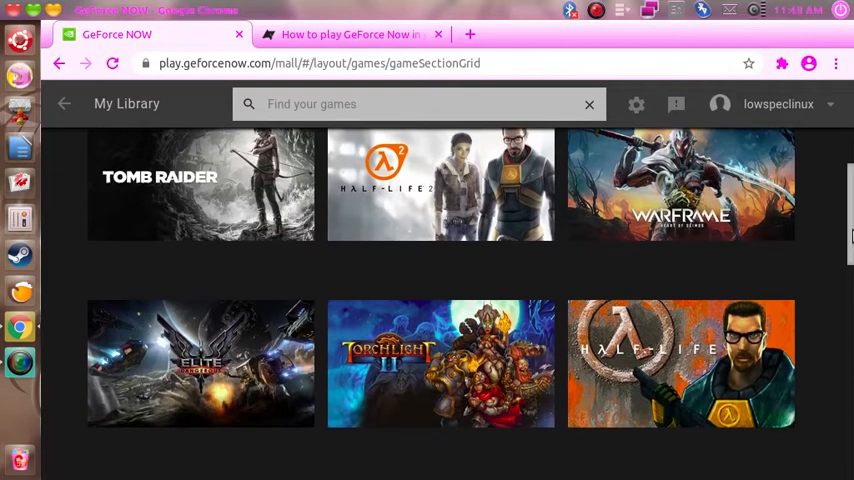
pyautogui.moveTo(150, 362)
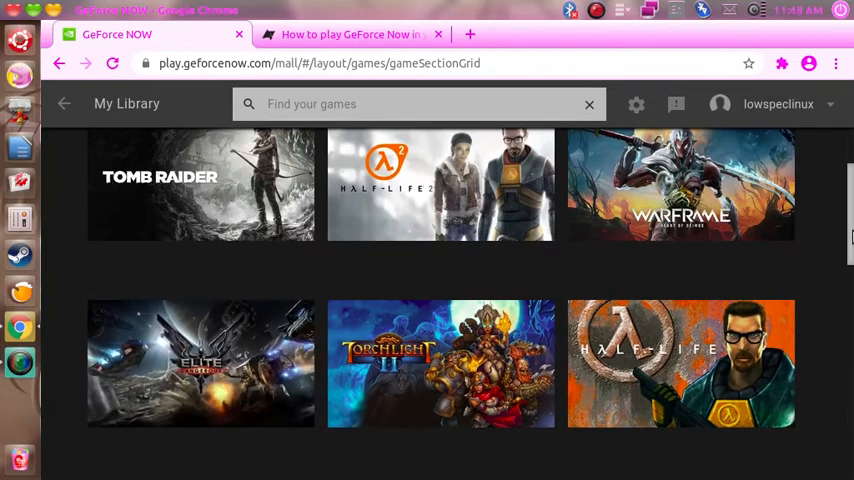
pyautogui.scroll(-3)
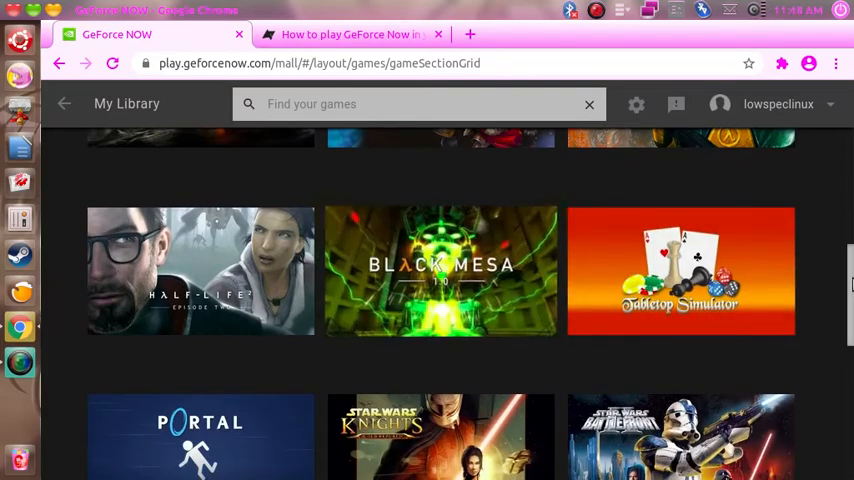
pyautogui.scroll(-3)
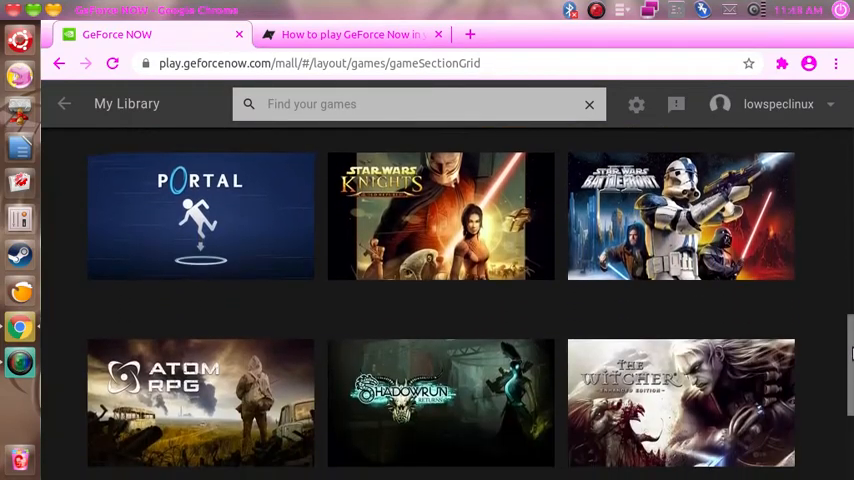
pyautogui.scroll(-3)
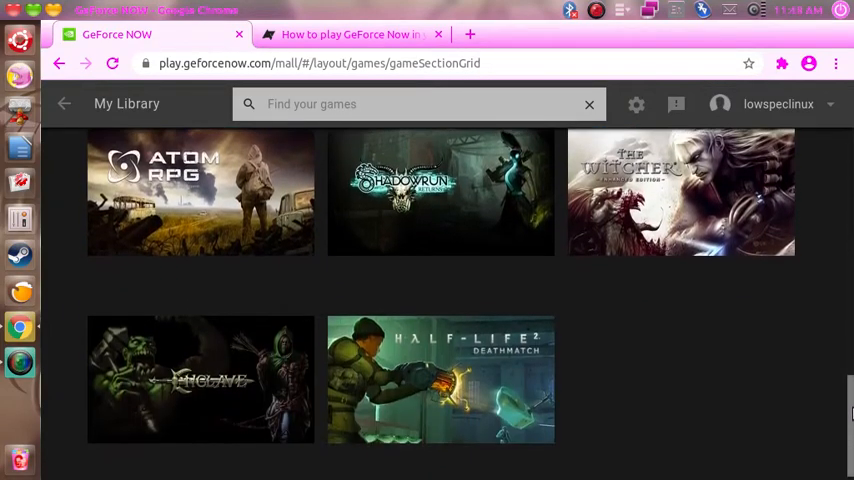
pyautogui.scroll(3)
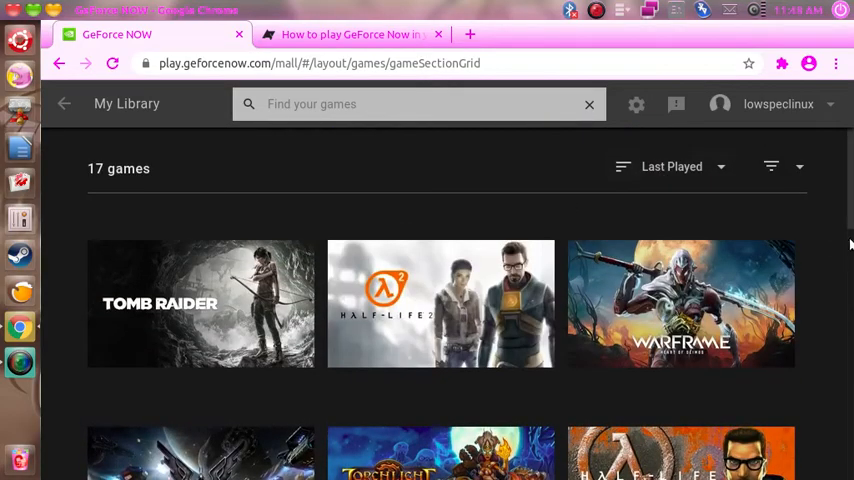
pyautogui.scroll(-3)
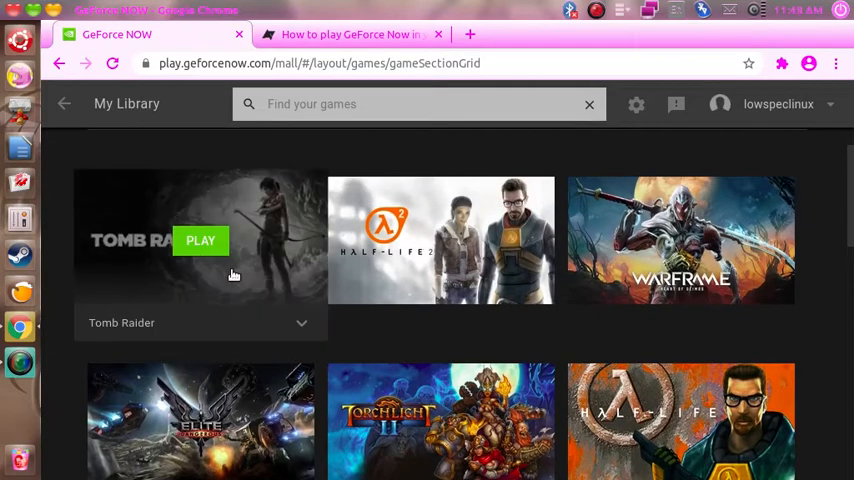
pyautogui.moveTo(251, 281)
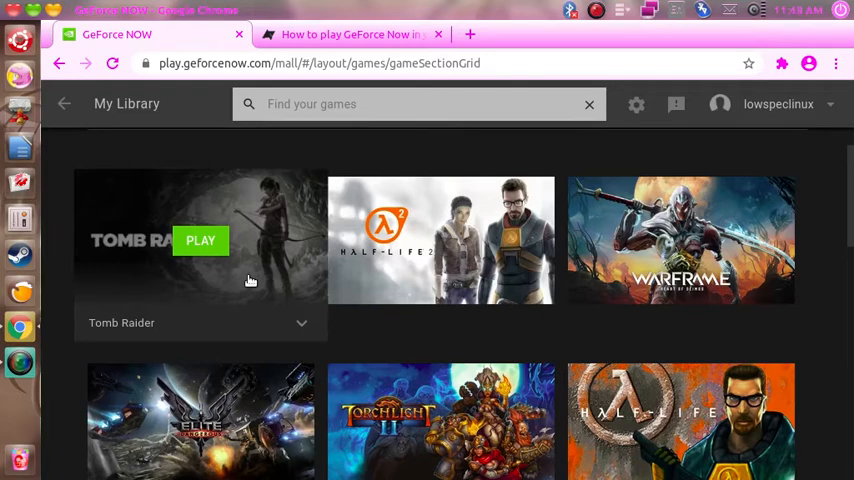
pyautogui.moveTo(252, 281)
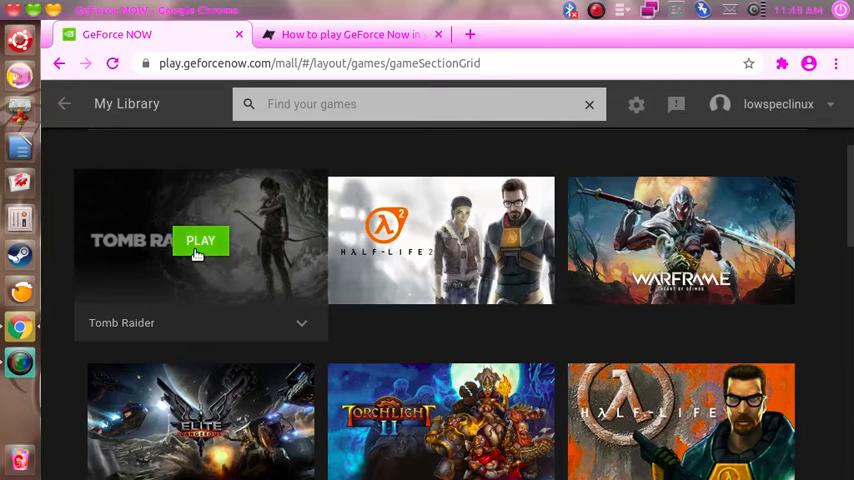
# Play Tomb Raider and wait in the rig queue, about 26 minutes
pyautogui.click(200, 241)
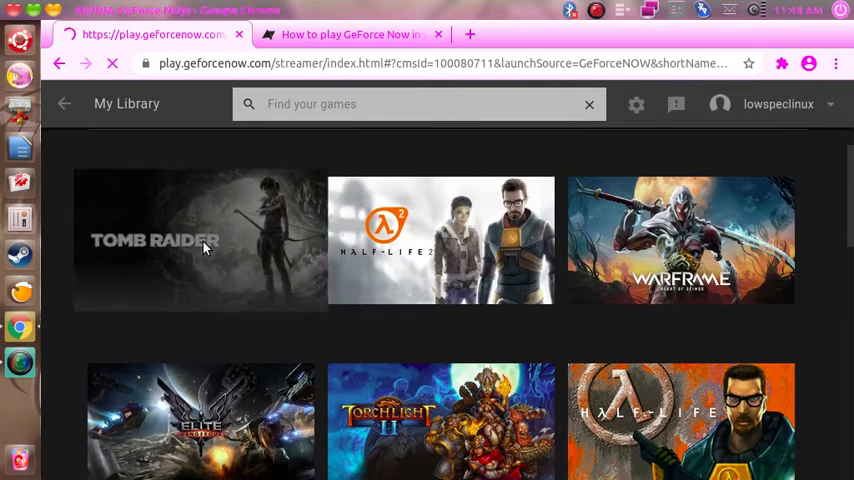
pyautogui.click(200, 240)
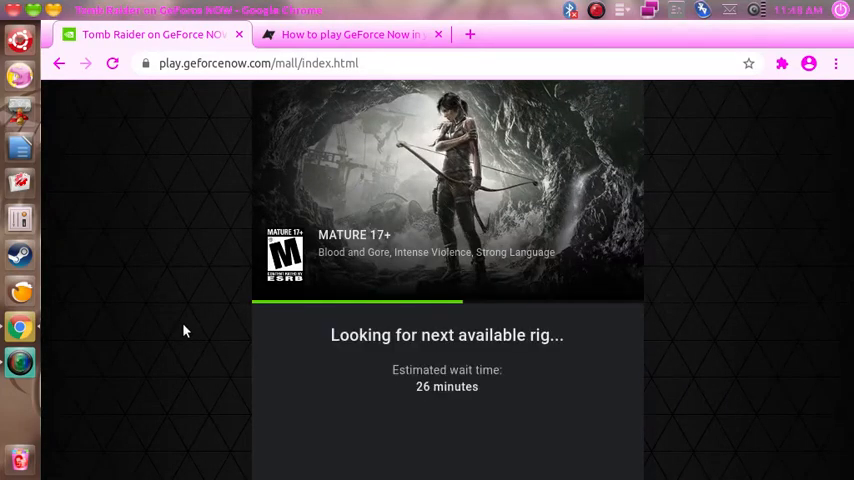
pyautogui.scroll(-3)
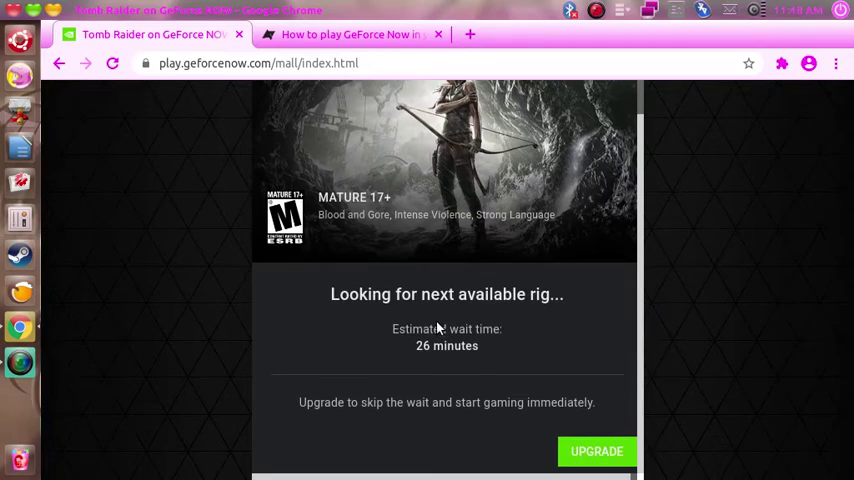
pyautogui.moveTo(184, 343)
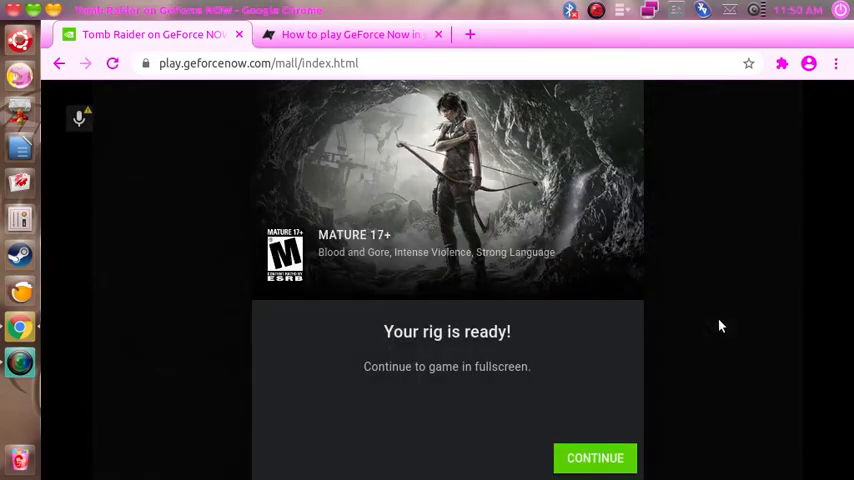
# Enter the Steam account password to reach the Tomb Raider launcher
pyautogui.click(595, 458)
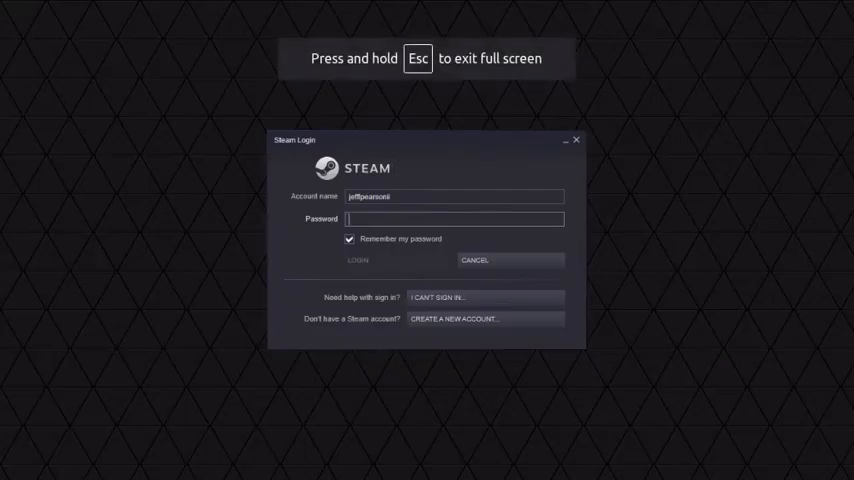
pyautogui.write('•')
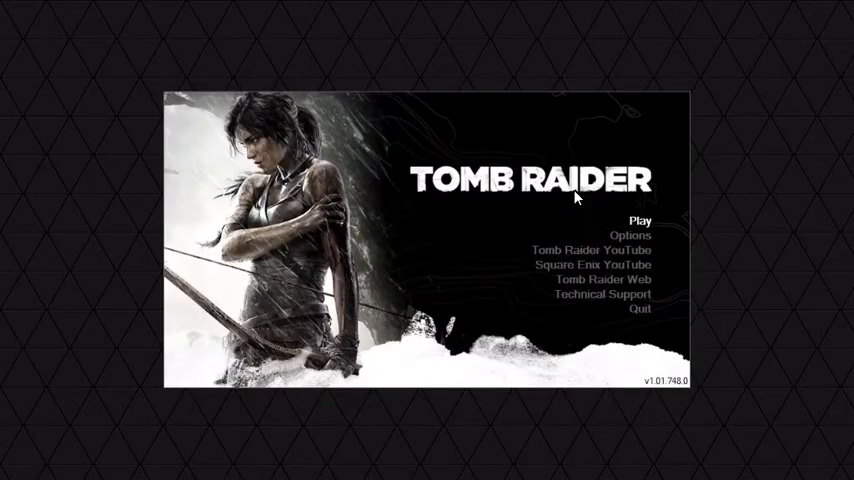
pyautogui.moveTo(629, 235)
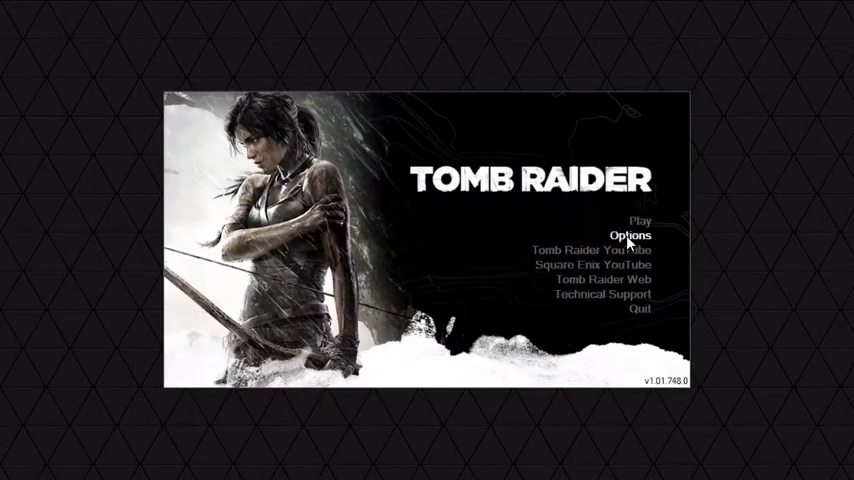
pyautogui.click(630, 235)
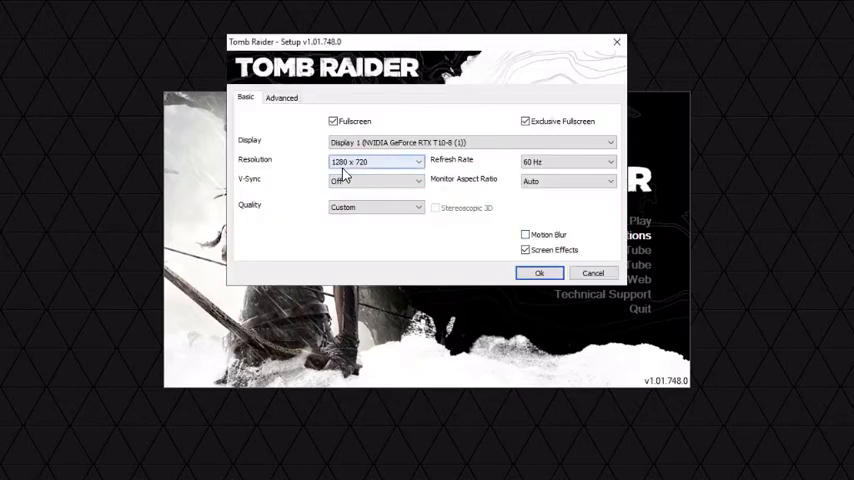
pyautogui.moveTo(539, 273)
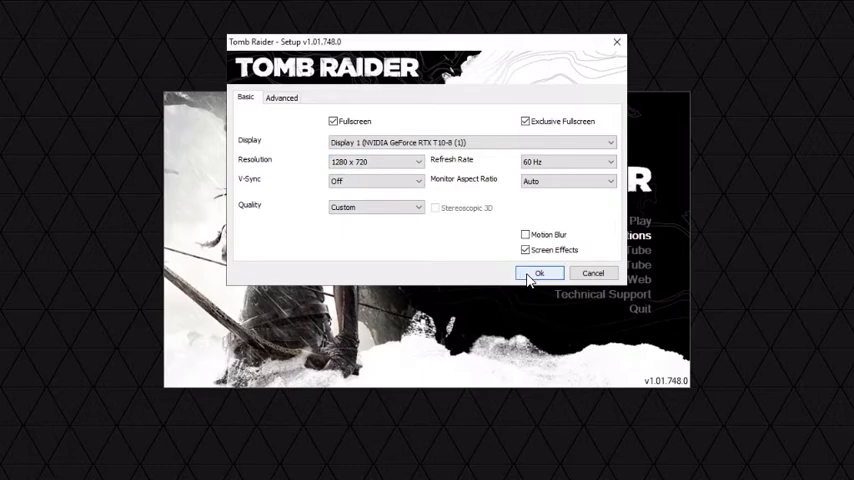
pyautogui.click(539, 273)
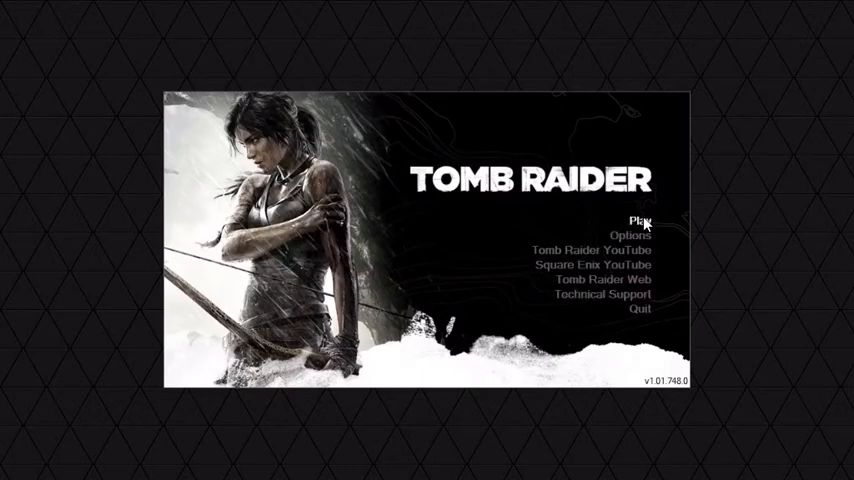
pyautogui.moveTo(644, 221)
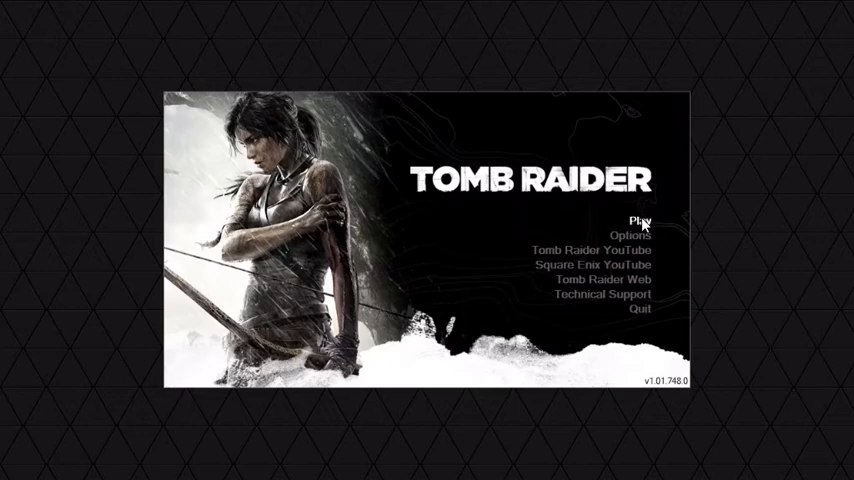
# Start Tomb Raider from the launcher and view achievement progress
pyautogui.click(639, 219)
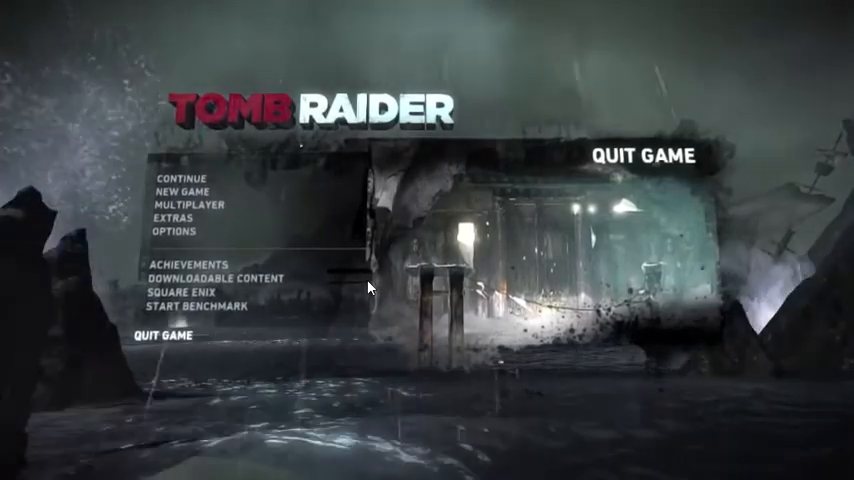
pyautogui.click(182, 263)
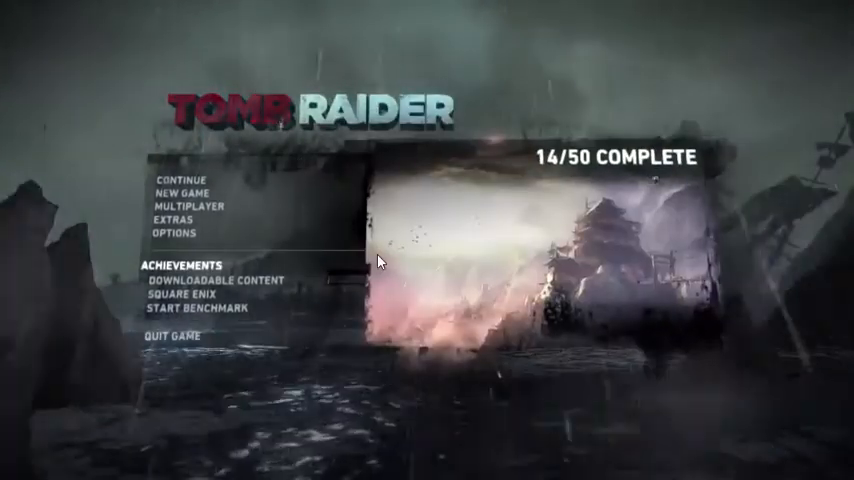
pyautogui.click(167, 231)
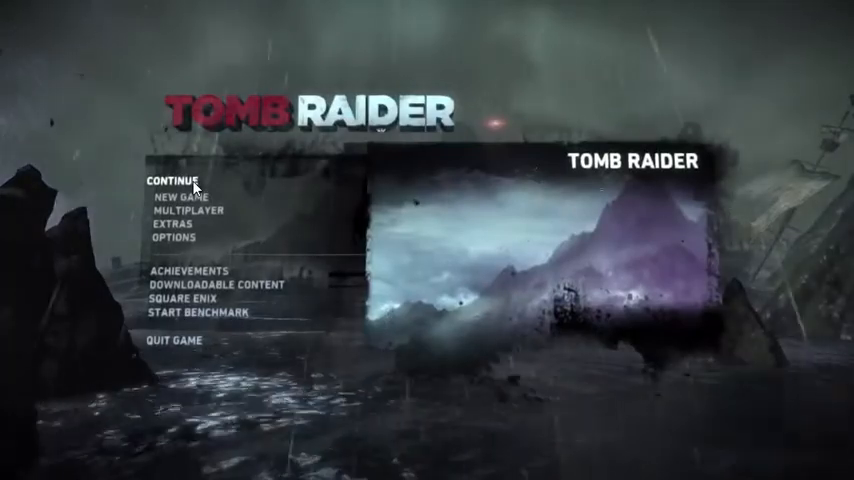
# Continue from the Last Campsite Save, accepting the slot 1 overwrite
pyautogui.click(176, 179)
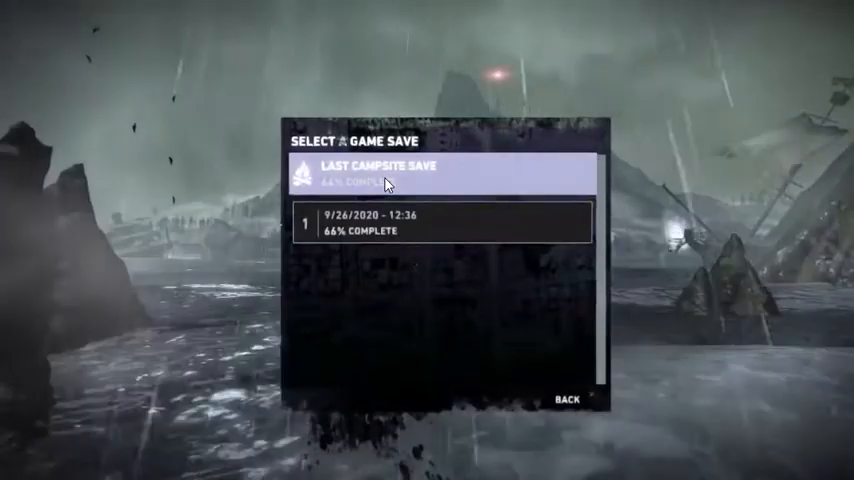
pyautogui.click(435, 224)
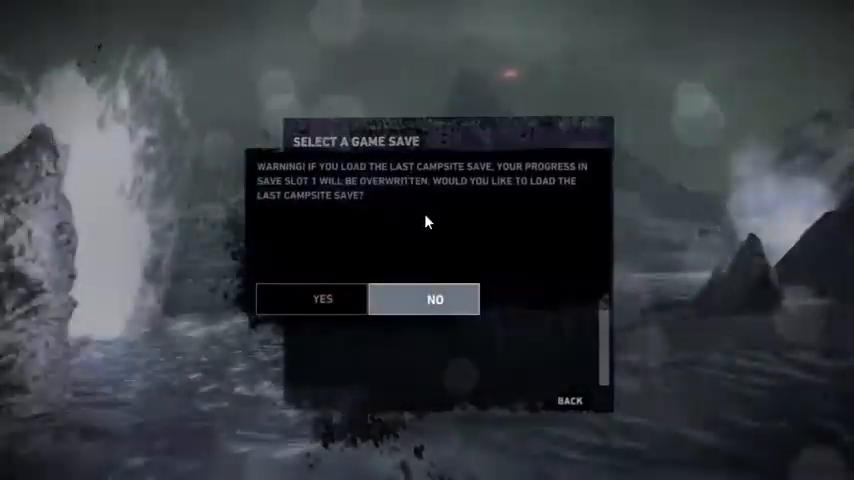
pyautogui.click(321, 299)
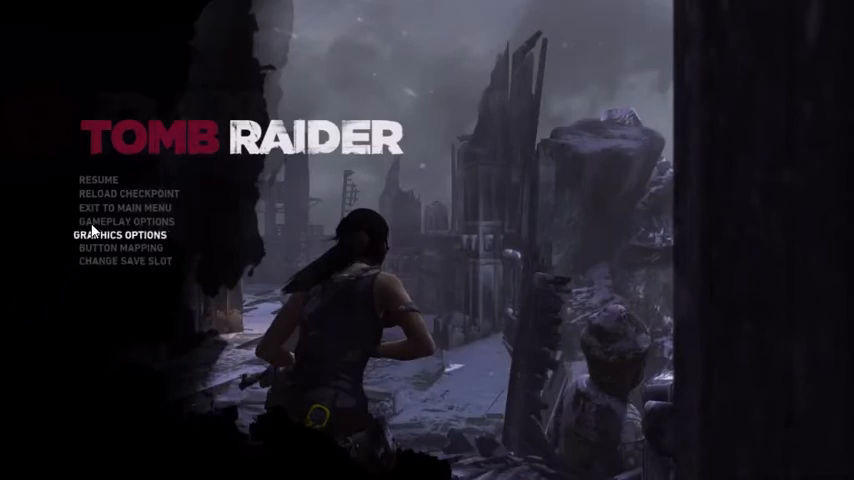
# Exit the level to Tomb Raider's main menu, discarding unsaved progress
pyautogui.click(118, 207)
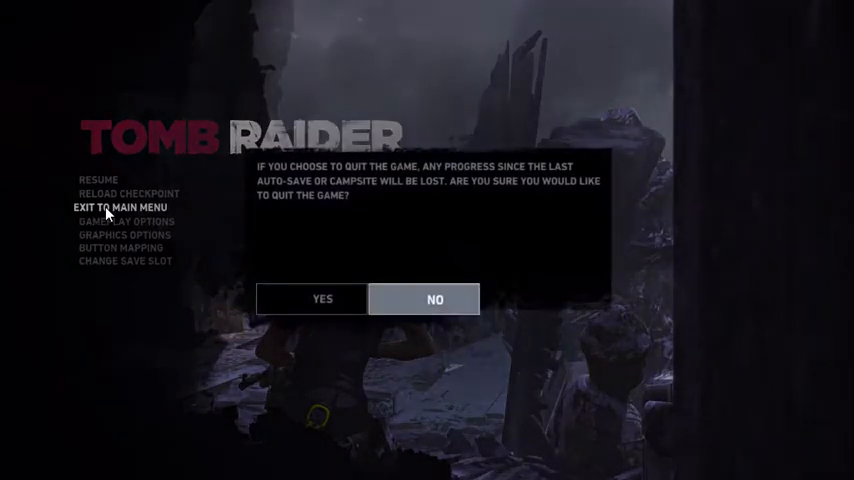
pyautogui.click(322, 299)
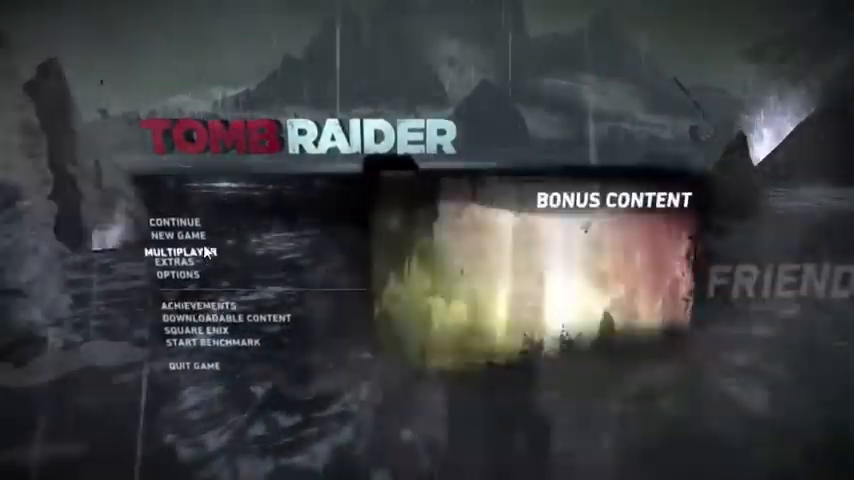
# Quit Tomb Raider from the main menu and confirm with Yes
pyautogui.click(195, 371)
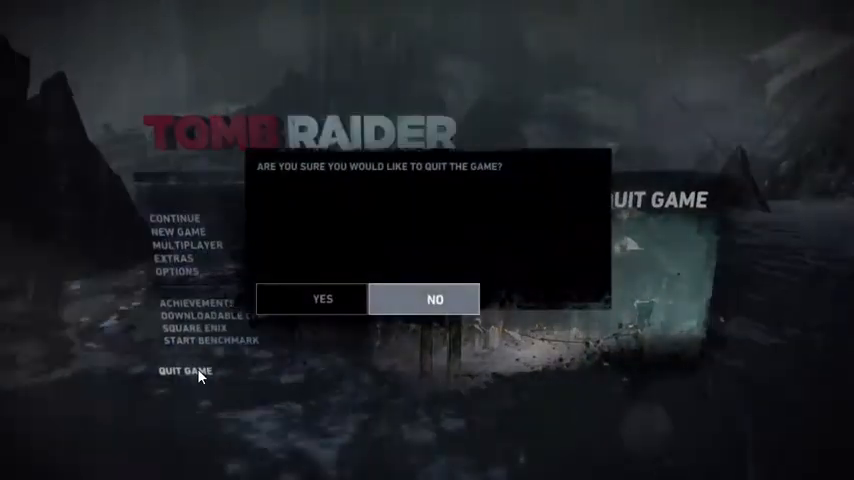
pyautogui.click(434, 299)
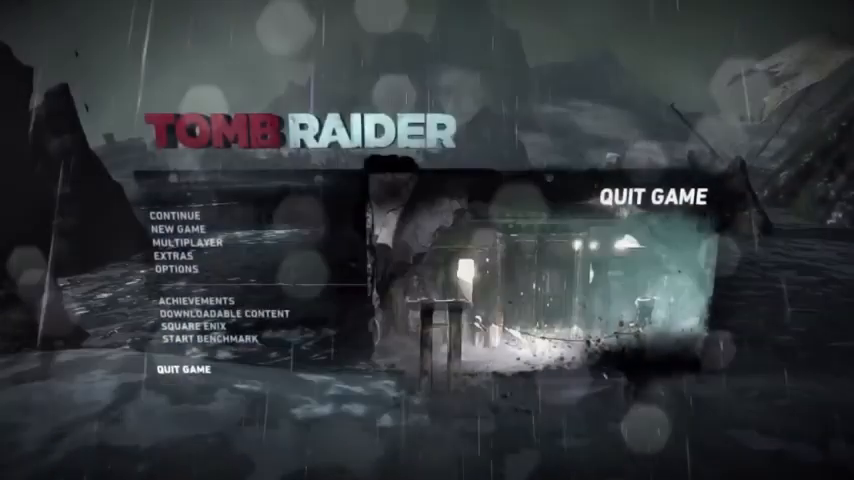